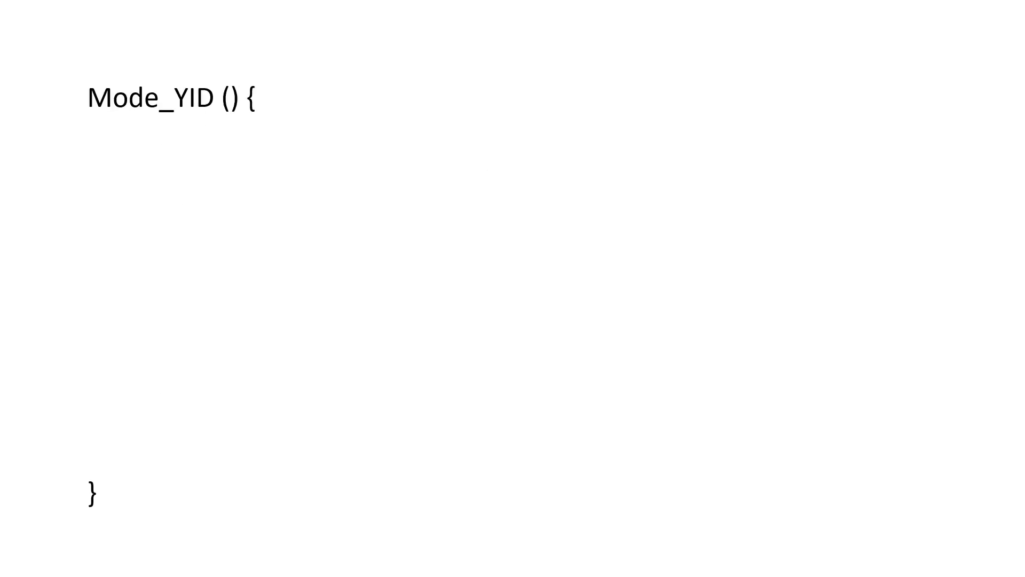
pyautogui.write('If (++PCL==0) PCH++;')
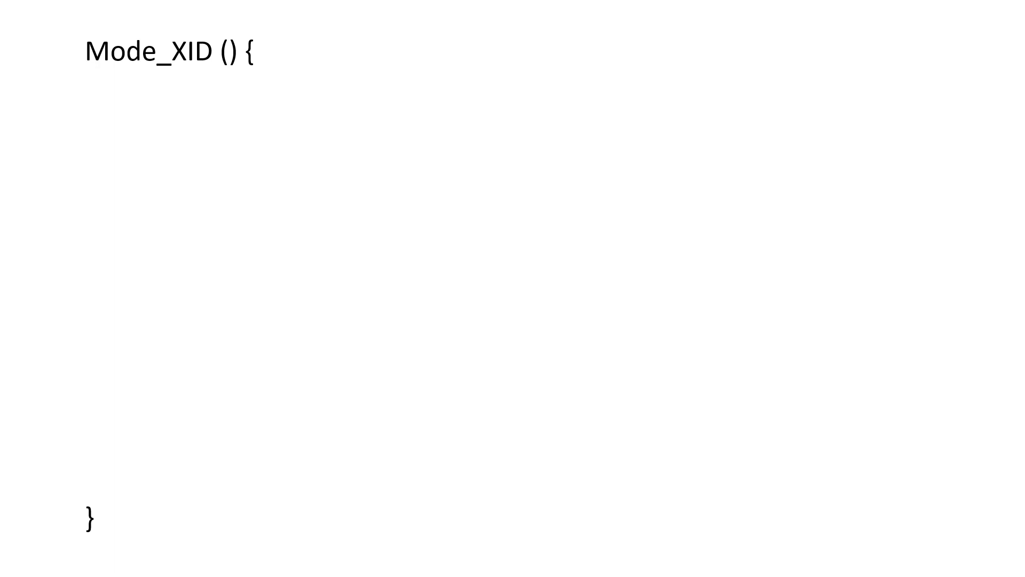
pyautogui.write('If (++PCL==0) PCH++;')
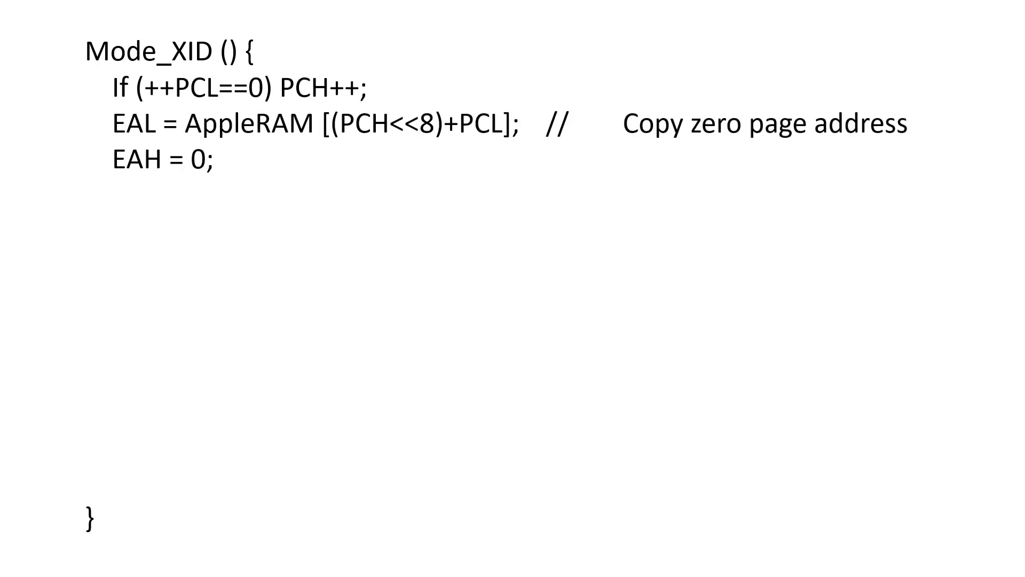